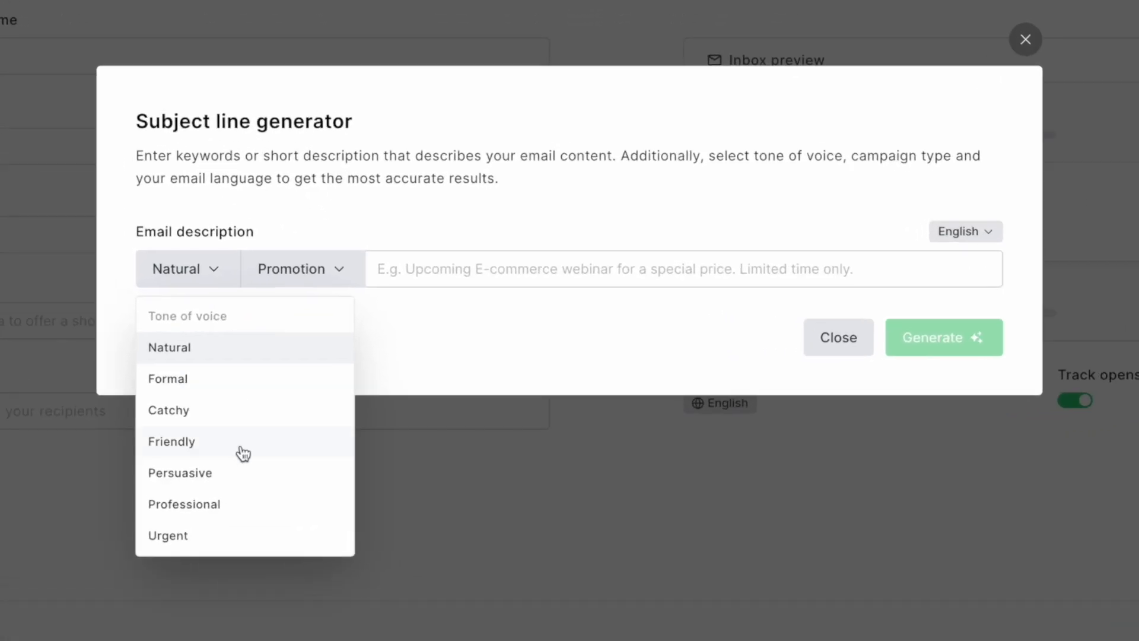
- Generate persuasive subject lines for 'Upcoming sale on inkjet cartridges'
left_click(179, 472)
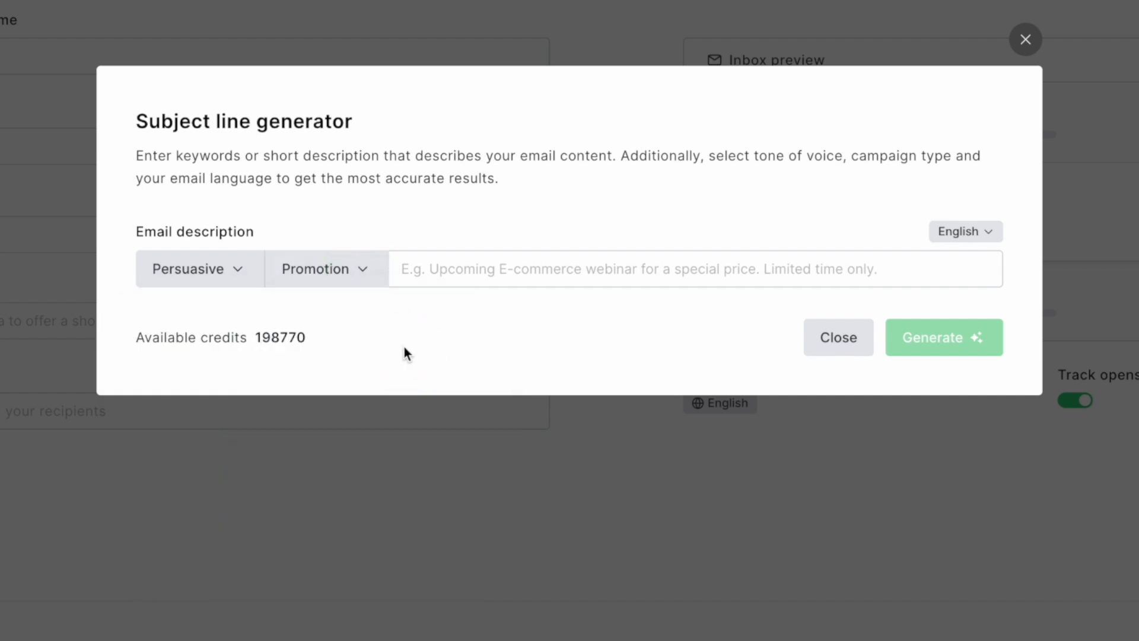
type("Upcoming sale on inkjet cartridges")
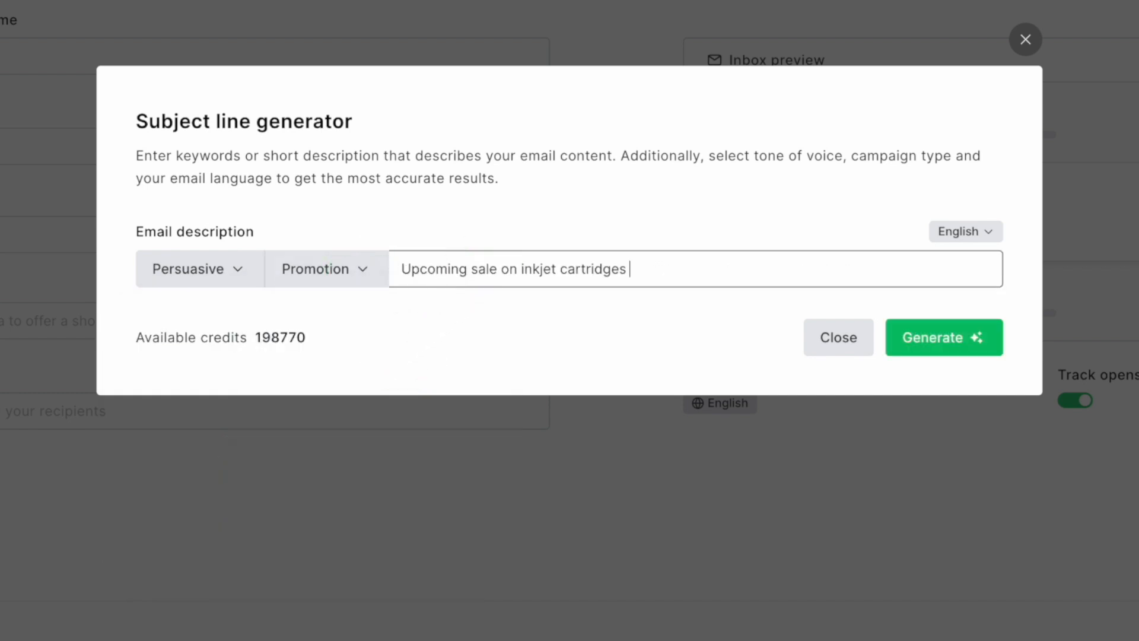
left_click(944, 337)
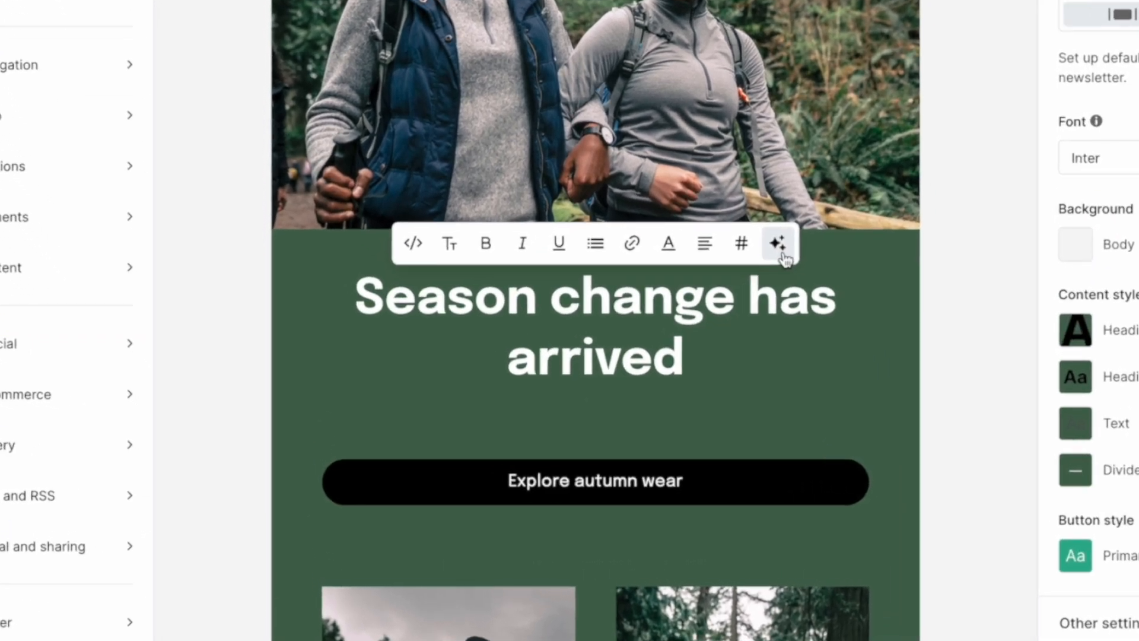
- Request a professional short paragraph about trekking gear for sale this fall from AI Suggestions
left_click(778, 244)
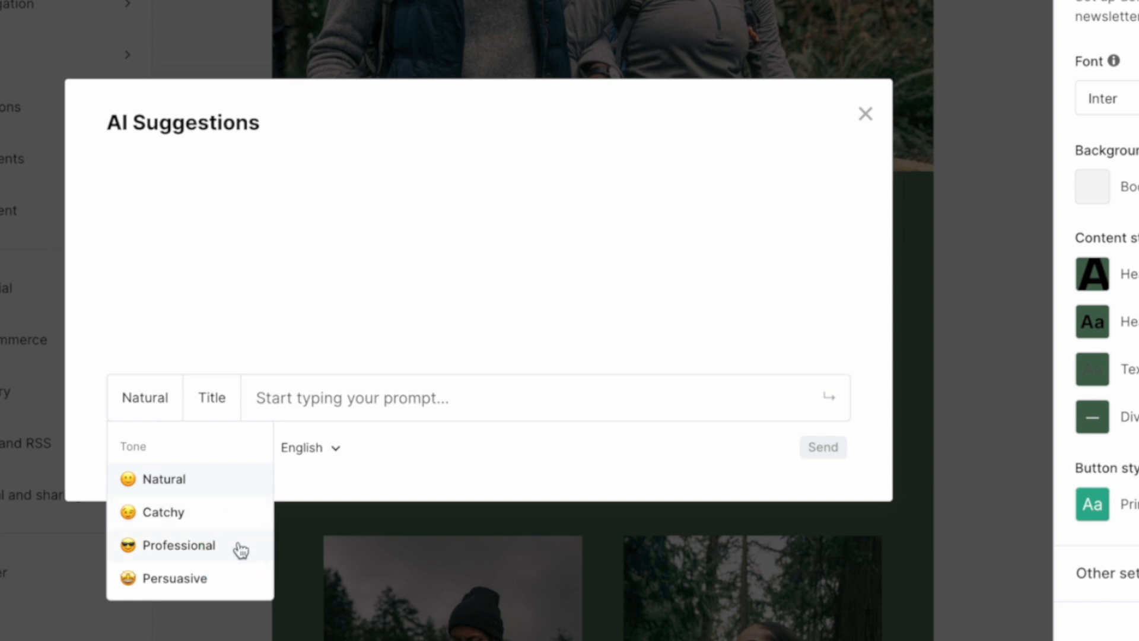
left_click(179, 545)
type("Create a paragraph about our trekking gear for sale this fall")
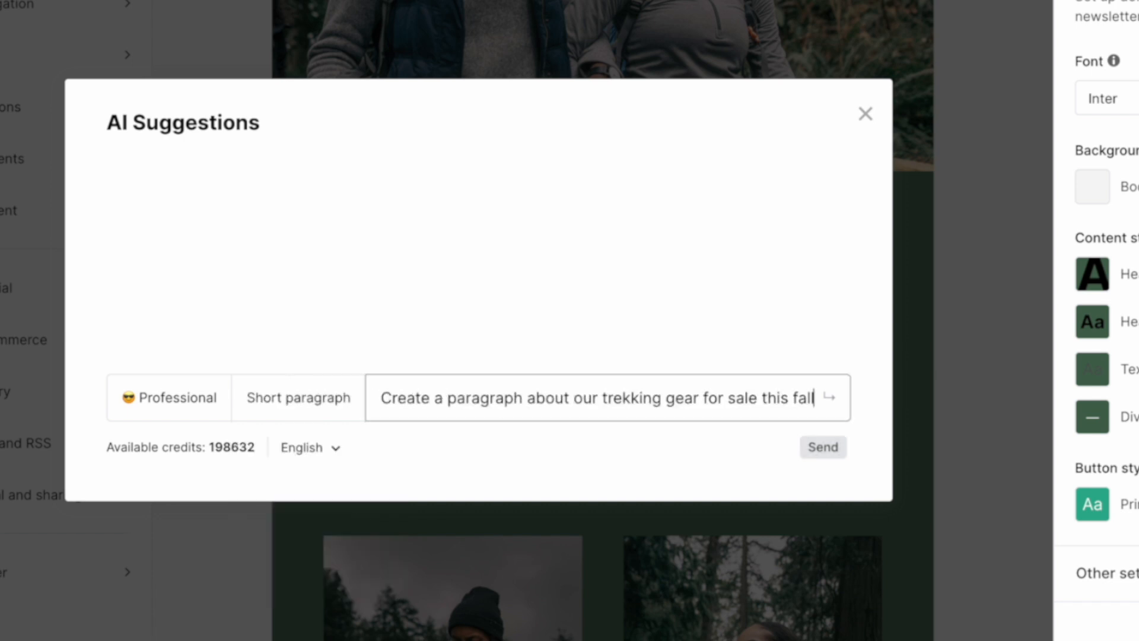
left_click(822, 447)
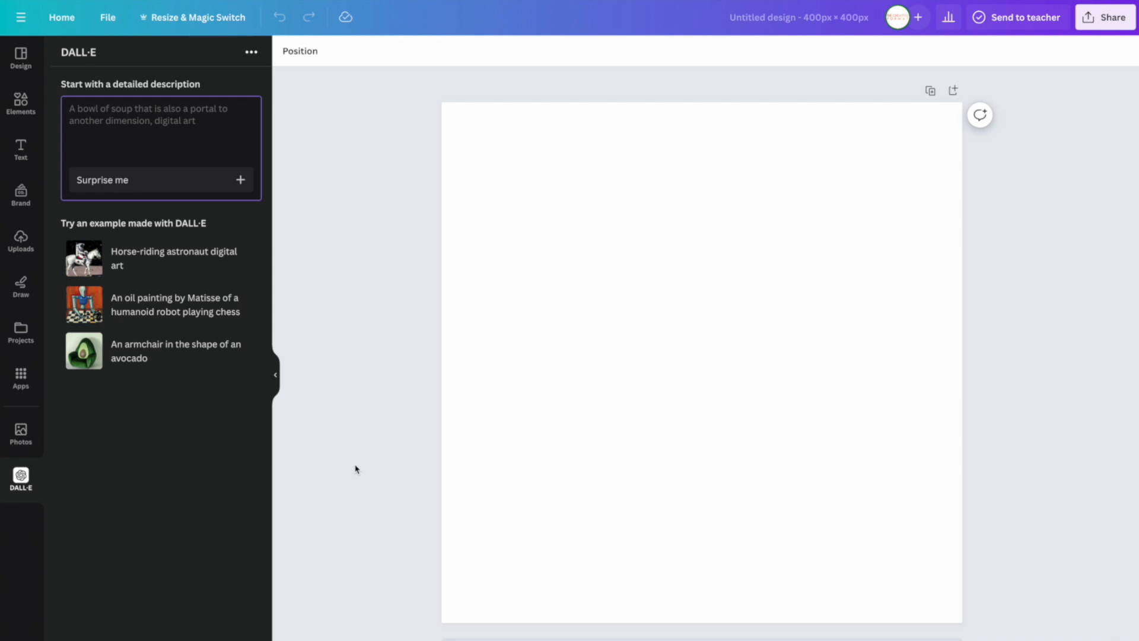
- Create a DALL·E image of 'retro colorful vinyl, with sale banner' and place it on the canvas
type("retro colorful vinyl, with sale banner")
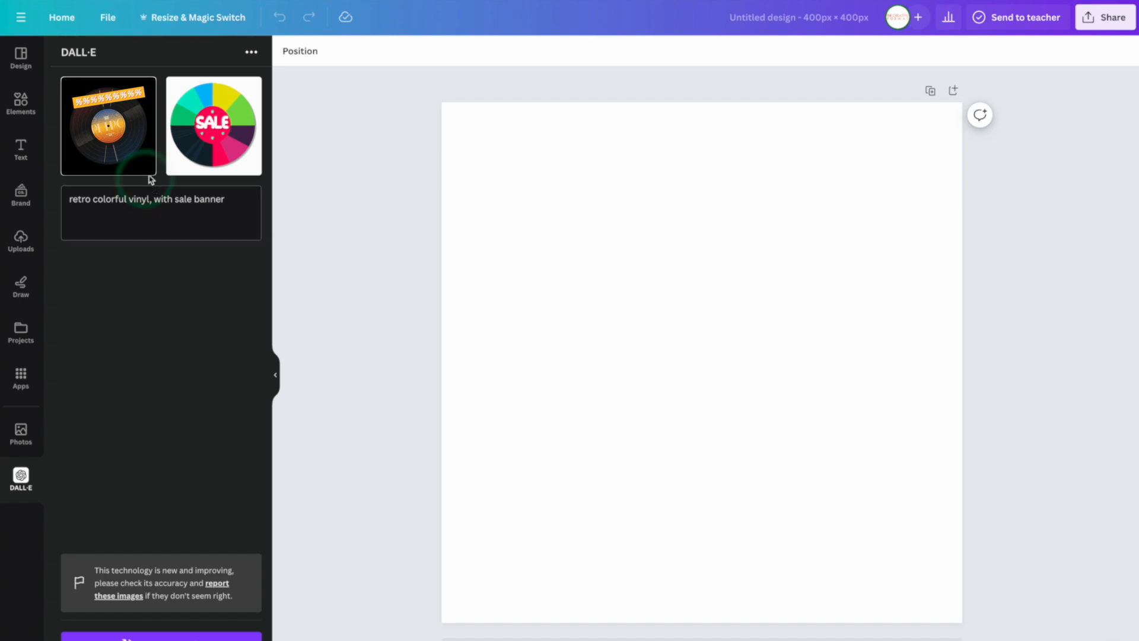
left_click(109, 125)
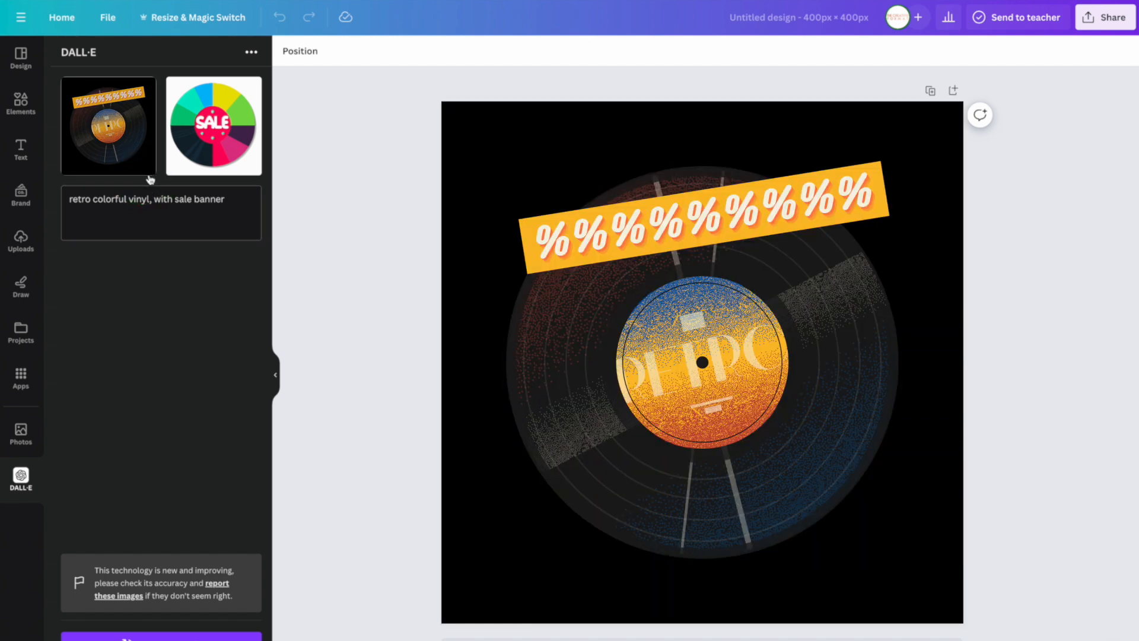
- Publish the Canva design to MailerLite via the sharing destinations
left_click(1103, 17)
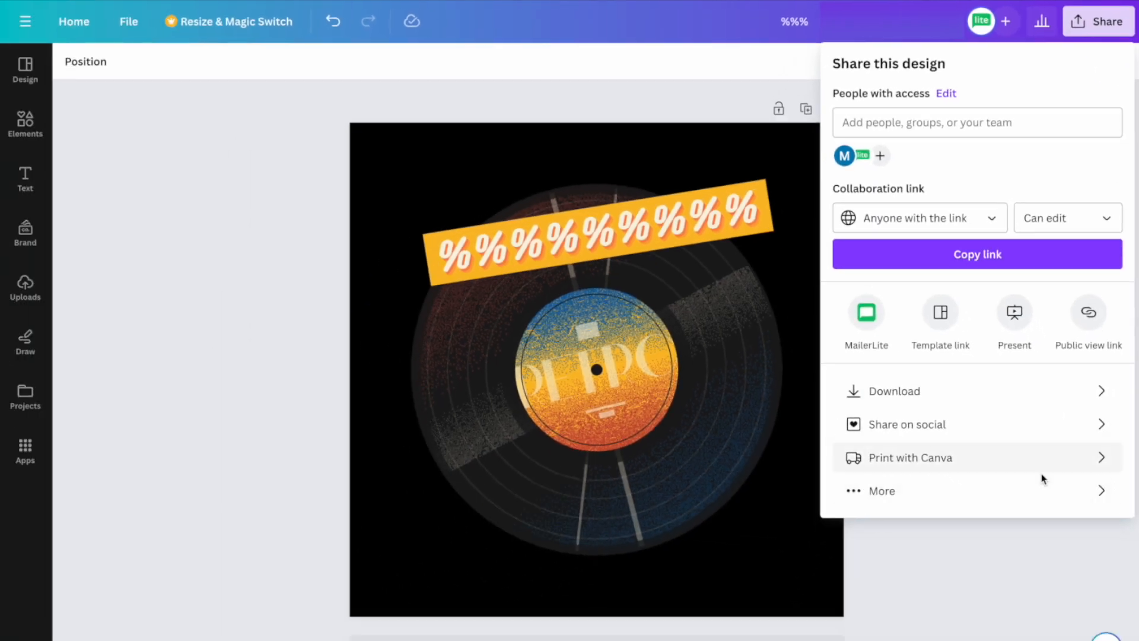
left_click(882, 490)
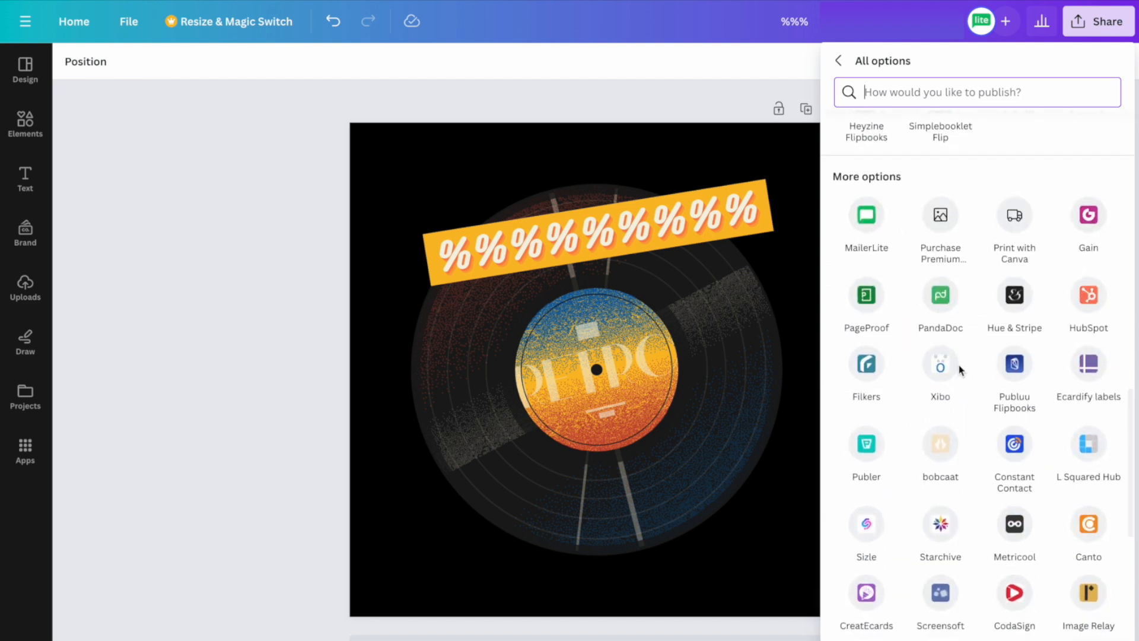
left_click(866, 216)
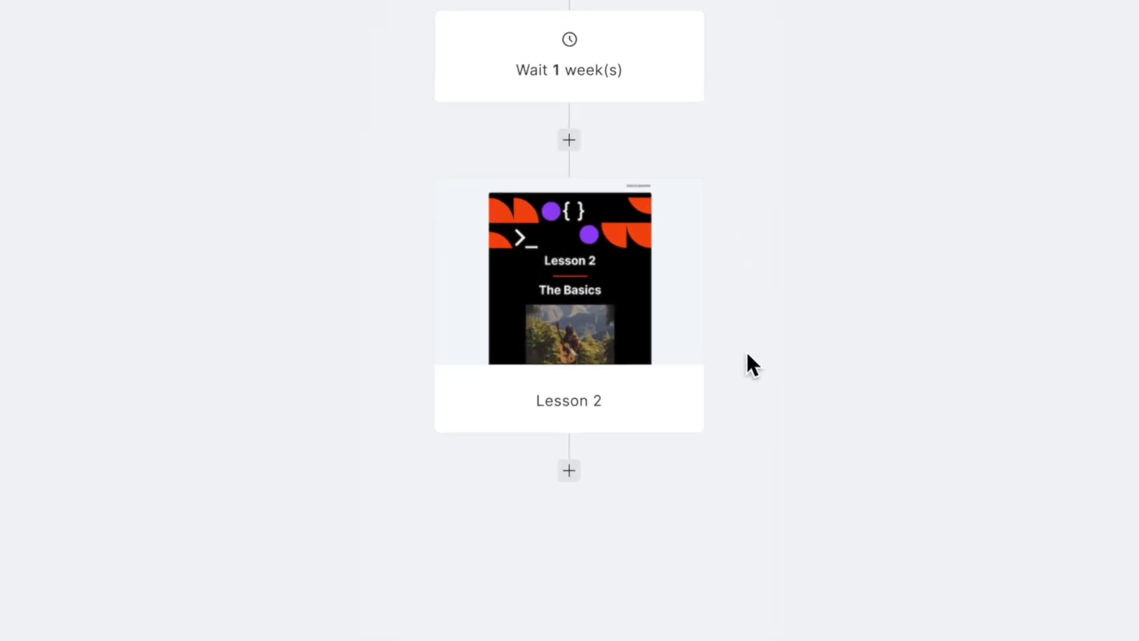
- Add an A/B testing step after the Lesson 2 email in the workflow
left_click(568, 470)
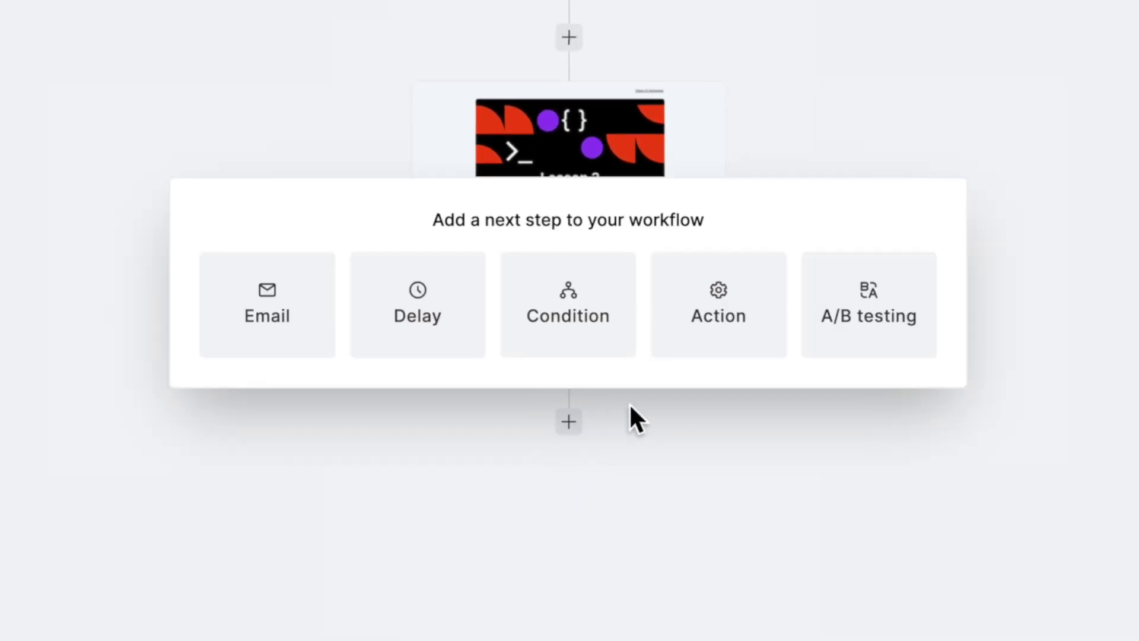
left_click(869, 304)
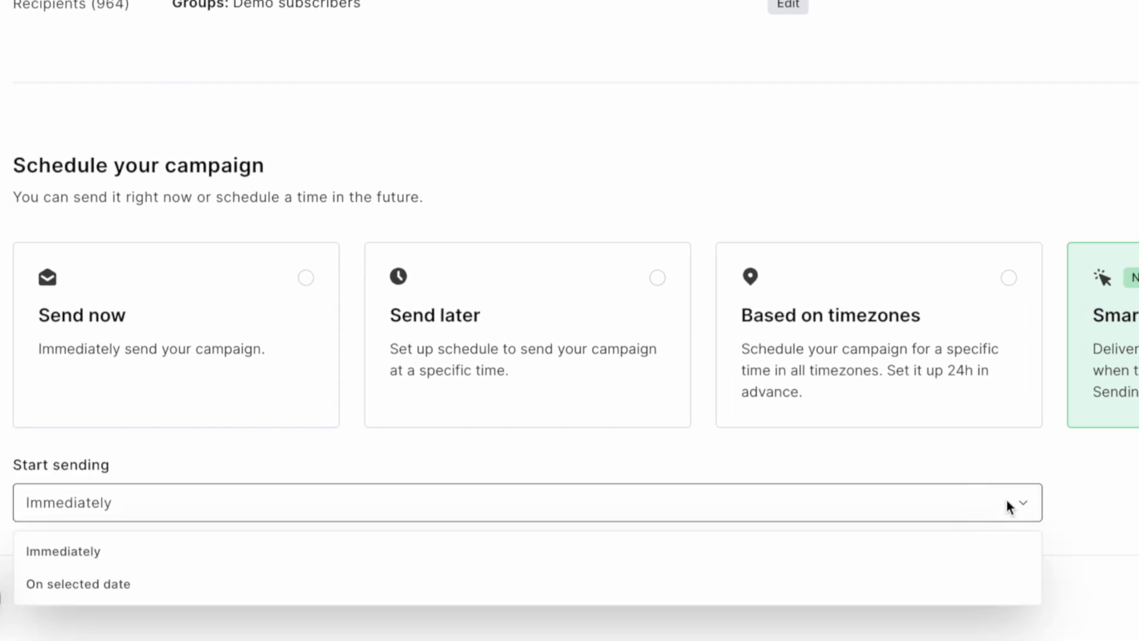
- Set the smart-sending campaign to start sending immediately
left_click(78, 584)
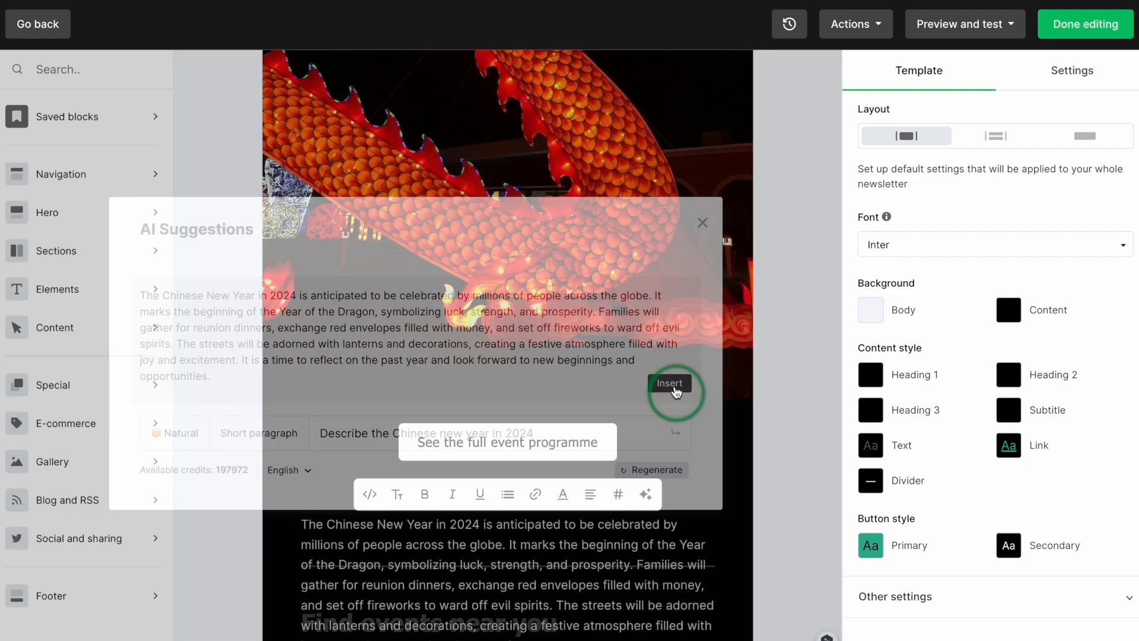
- Insert the AI-written Chinese New Year 2024 paragraph beneath the dragon photo
left_click(669, 383)
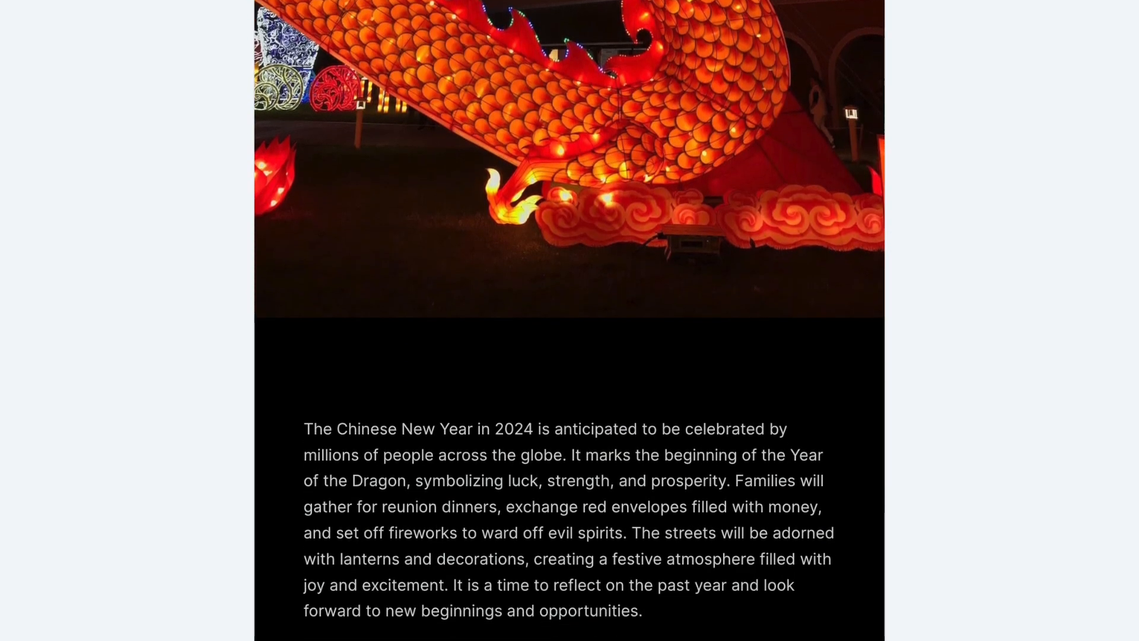